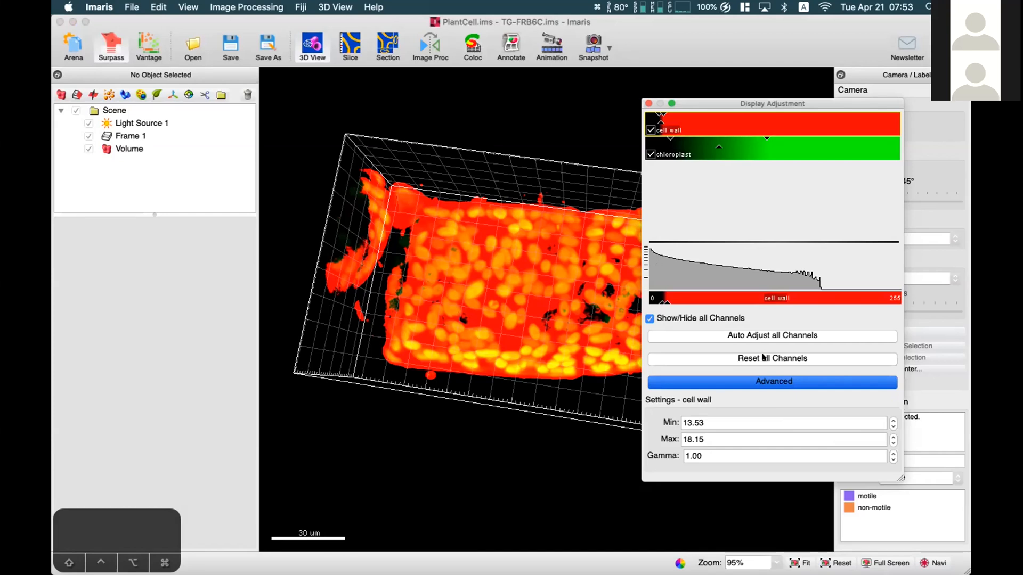
# Step: Reset all channel display ranges so chloroplasts show inside the cell wall, then close Display Adjustment
pyautogui.click(771, 358)
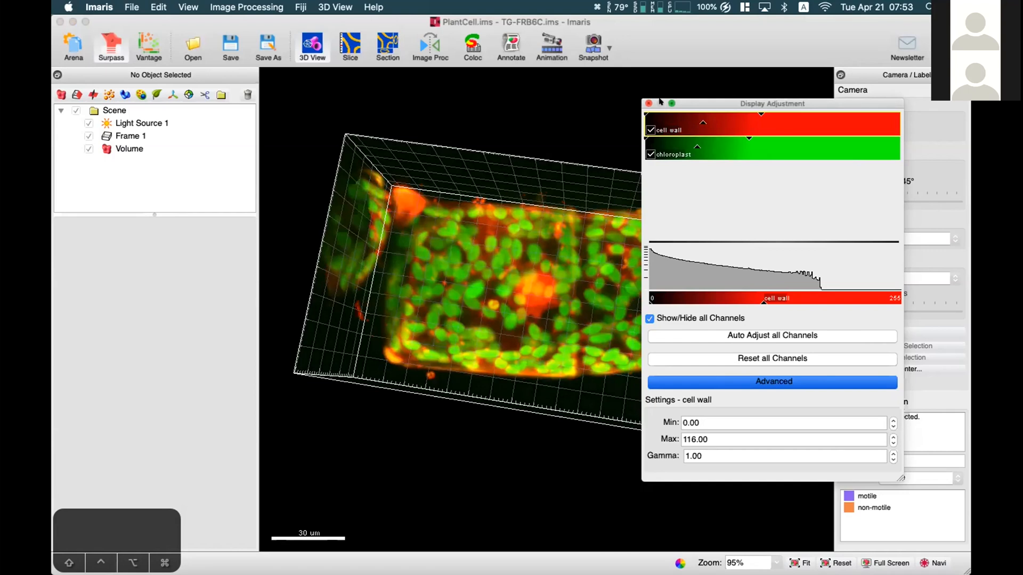
pyautogui.click(648, 104)
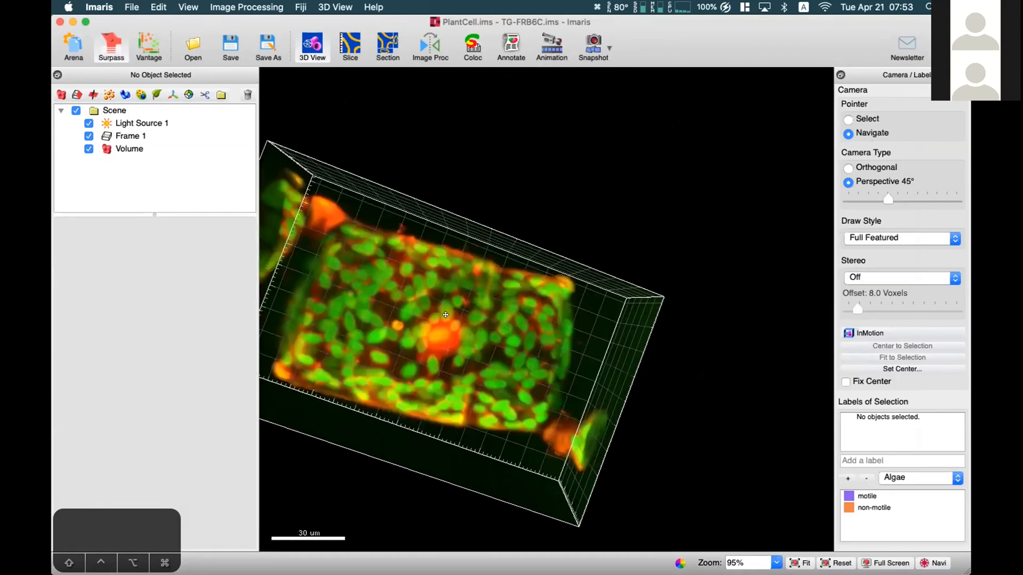
# Step: Zoom out to fit the whole cell volume and set the pointer to Select mode
pyautogui.scroll(3)
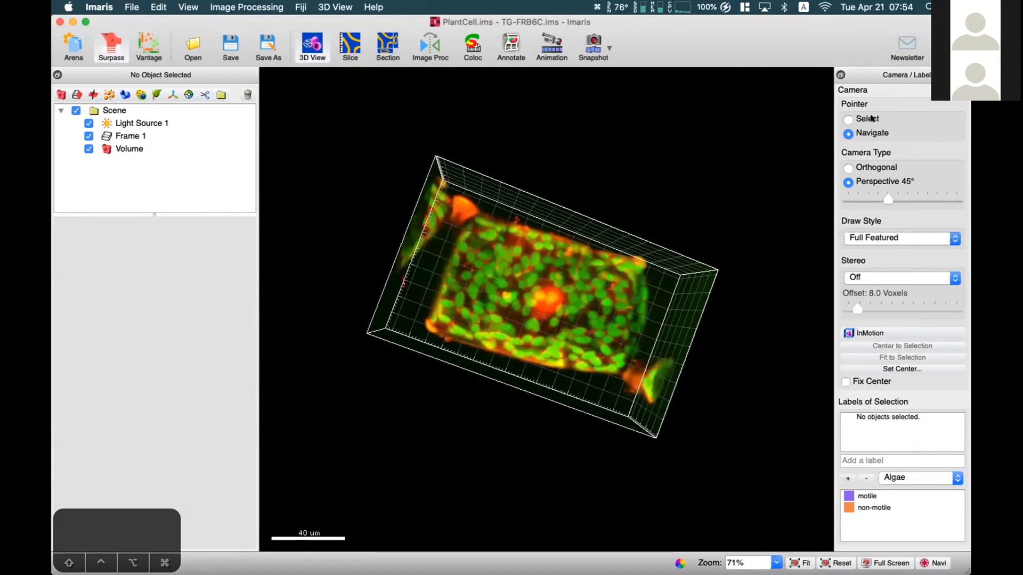
pyautogui.click(848, 118)
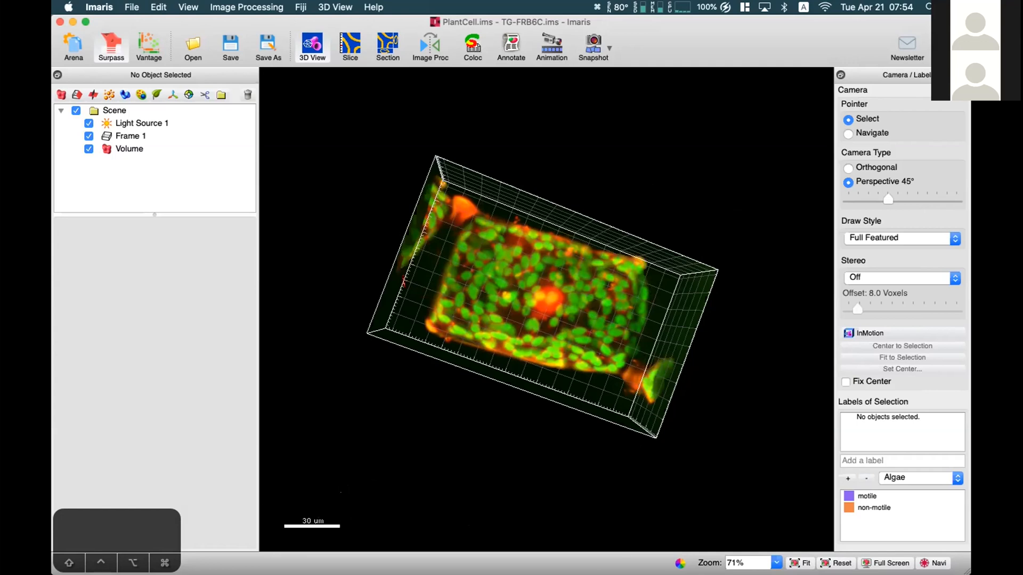
pyautogui.moveTo(869, 130)
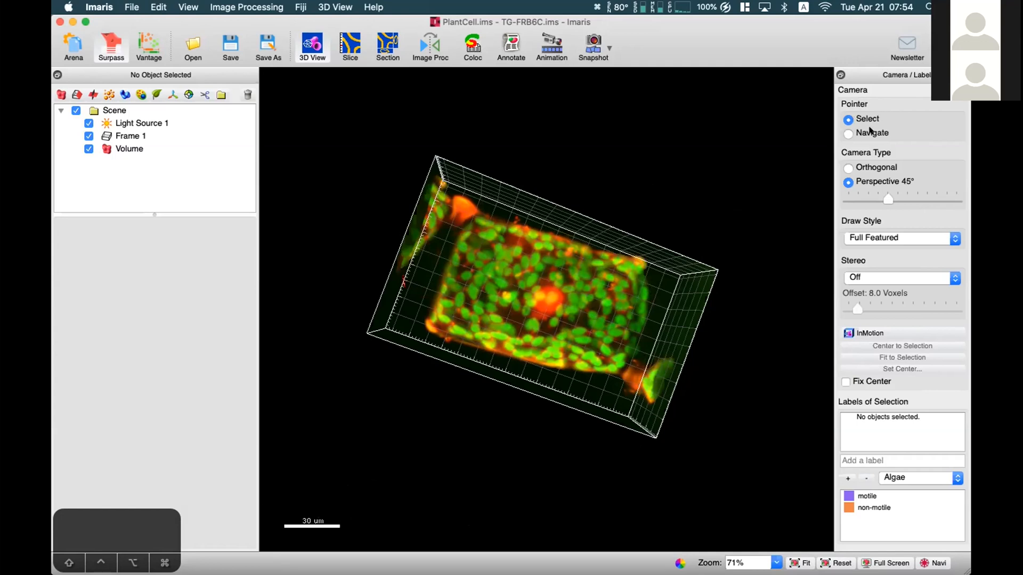
# Step: Set the pointer to Navigate mode so the cell volume can be rotated
pyautogui.click(848, 133)
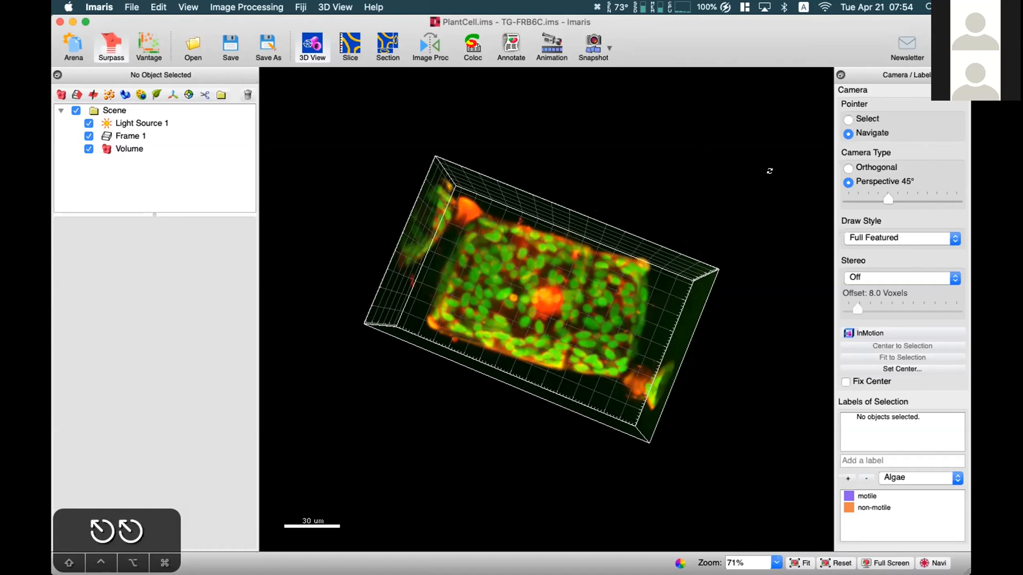
# Step: Toggle the pointer between Select and Navigate twice, finishing in Navigate with the volume tilted
pyautogui.click(849, 118)
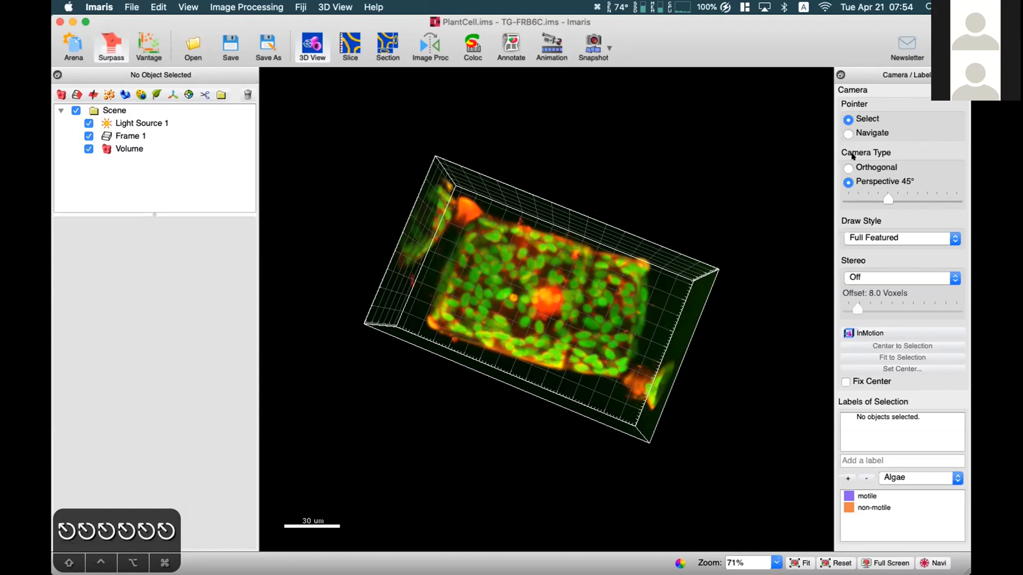
pyautogui.moveTo(574, 313)
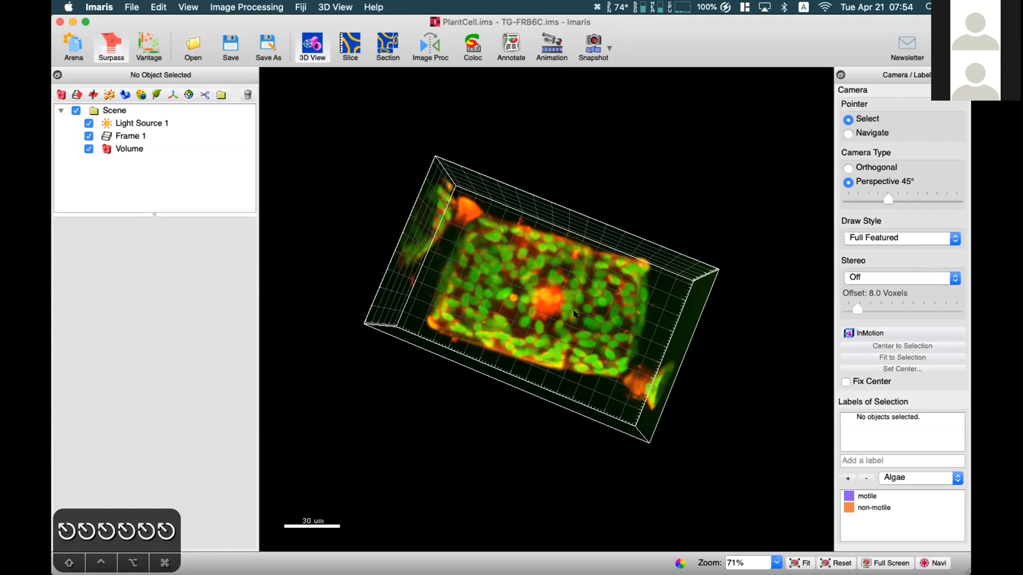
pyautogui.click(848, 133)
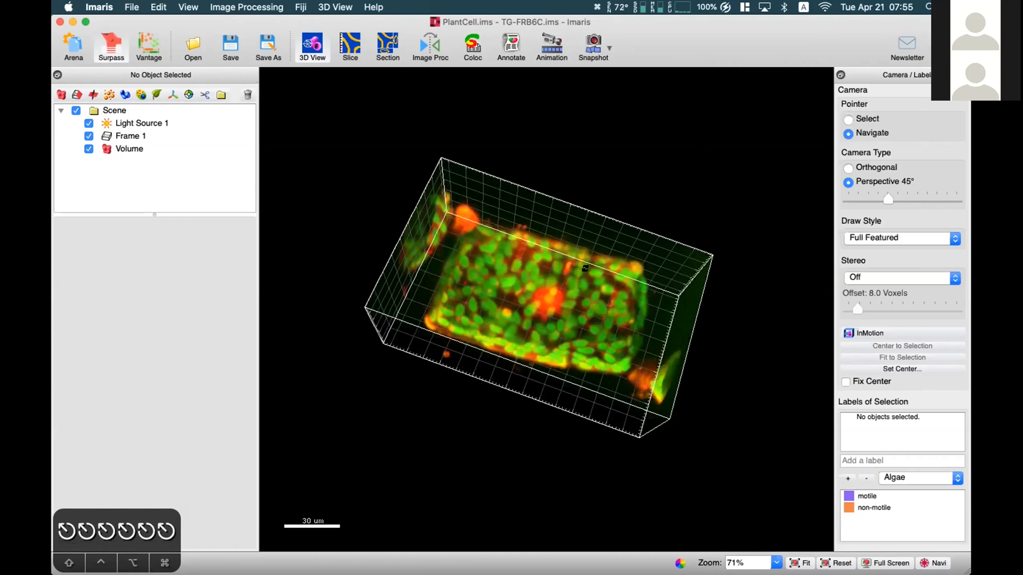
pyautogui.click(849, 118)
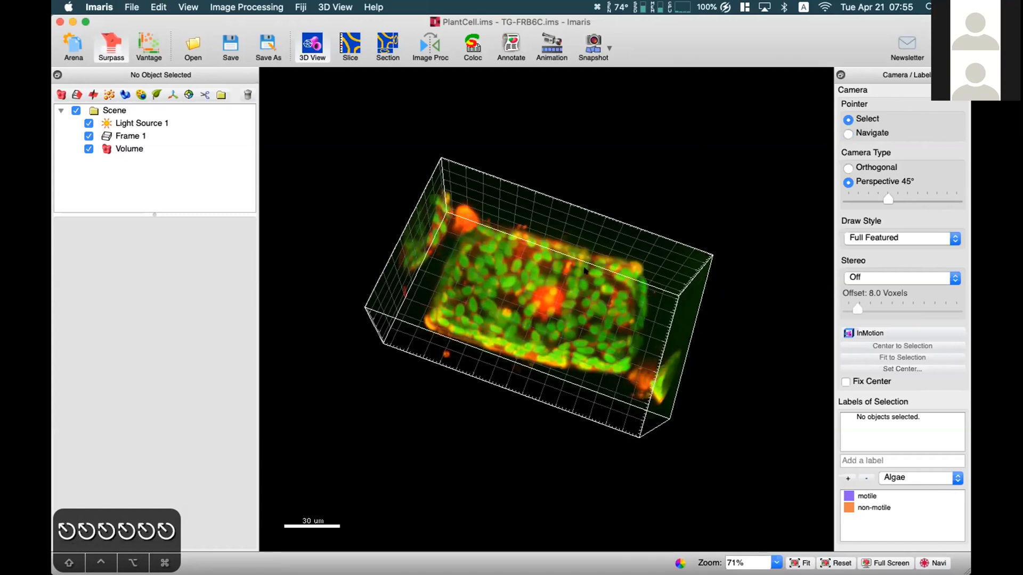
pyautogui.click(849, 133)
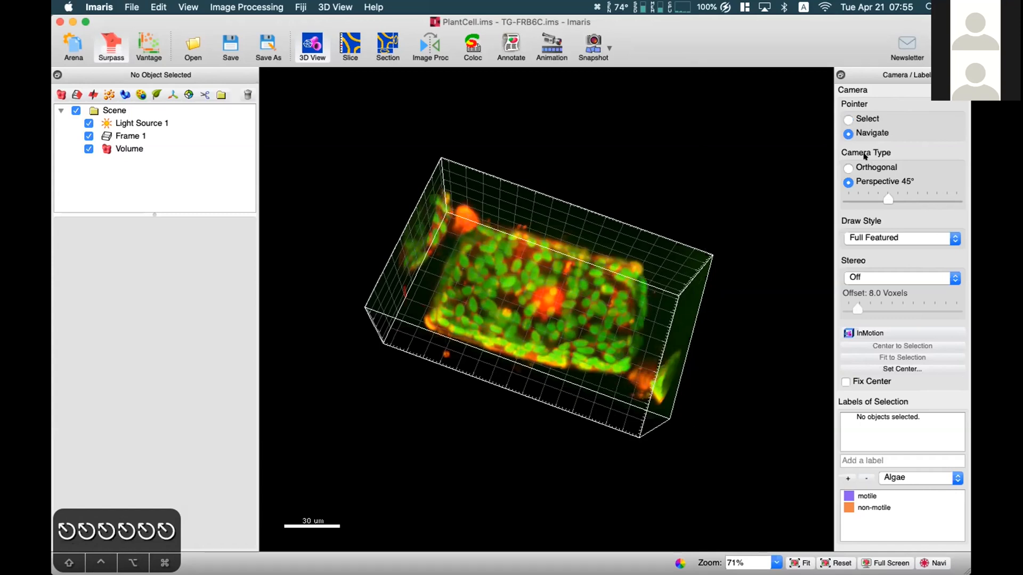
pyautogui.moveTo(893, 190)
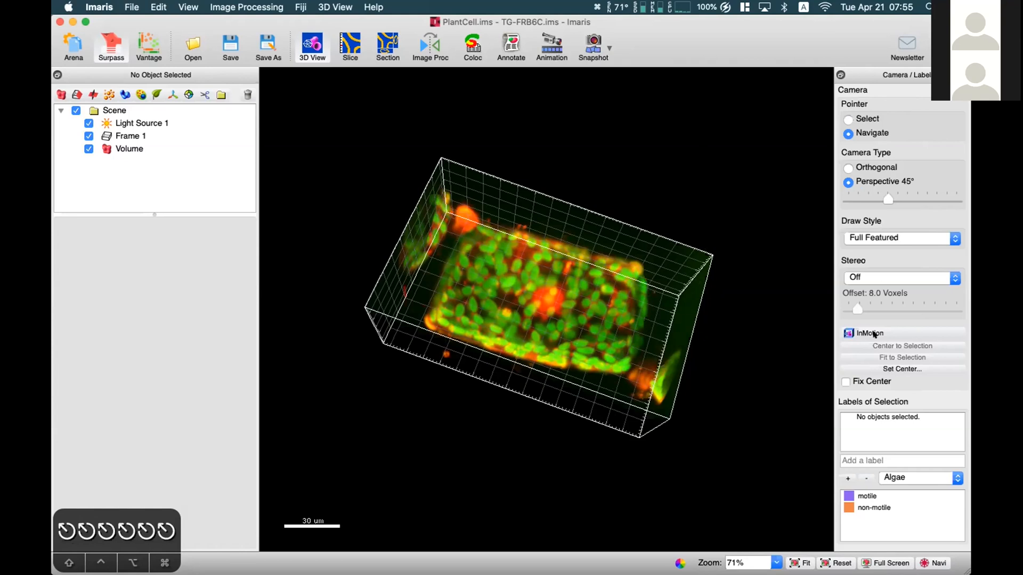
# Step: Toggle the camera type between Orthogonal and Perspective twice, finishing on Perspective 45°
pyautogui.click(848, 168)
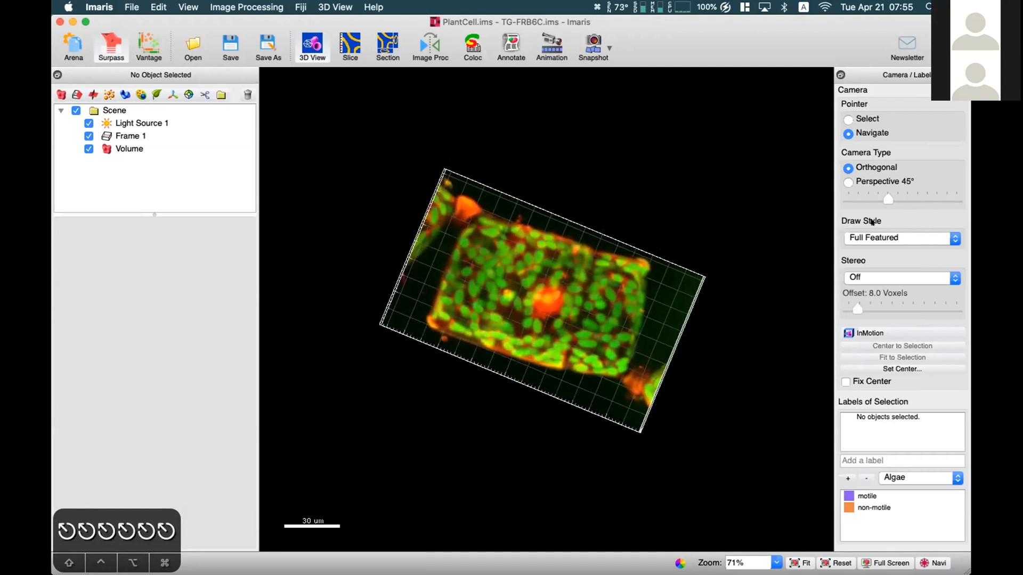
pyautogui.click(848, 181)
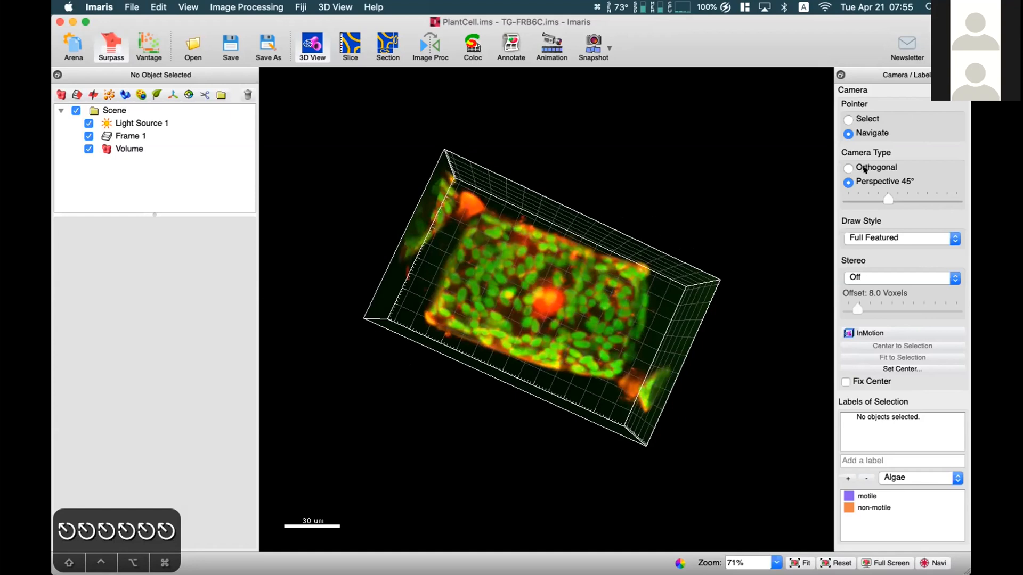
pyautogui.click(848, 168)
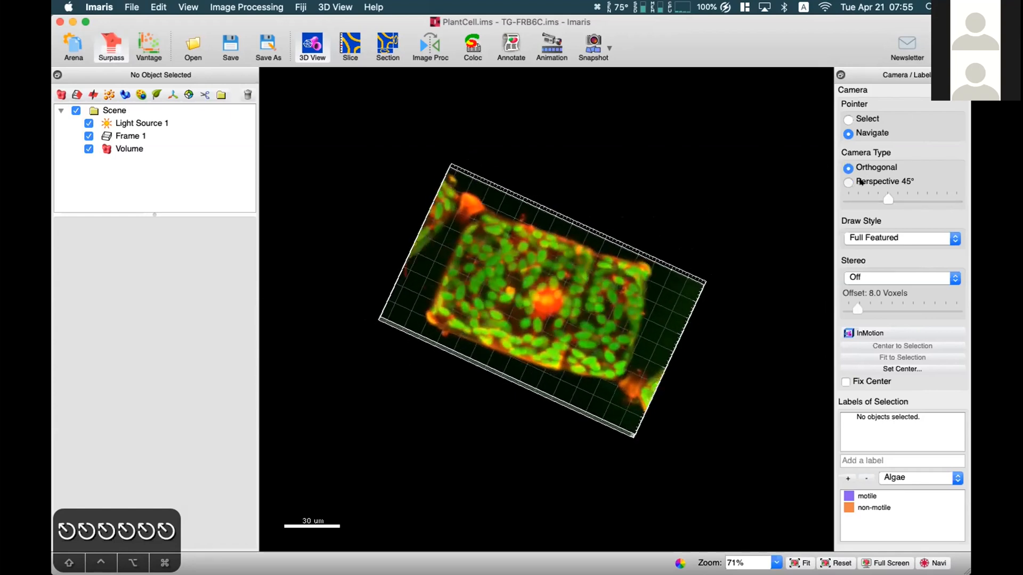
pyautogui.click(849, 181)
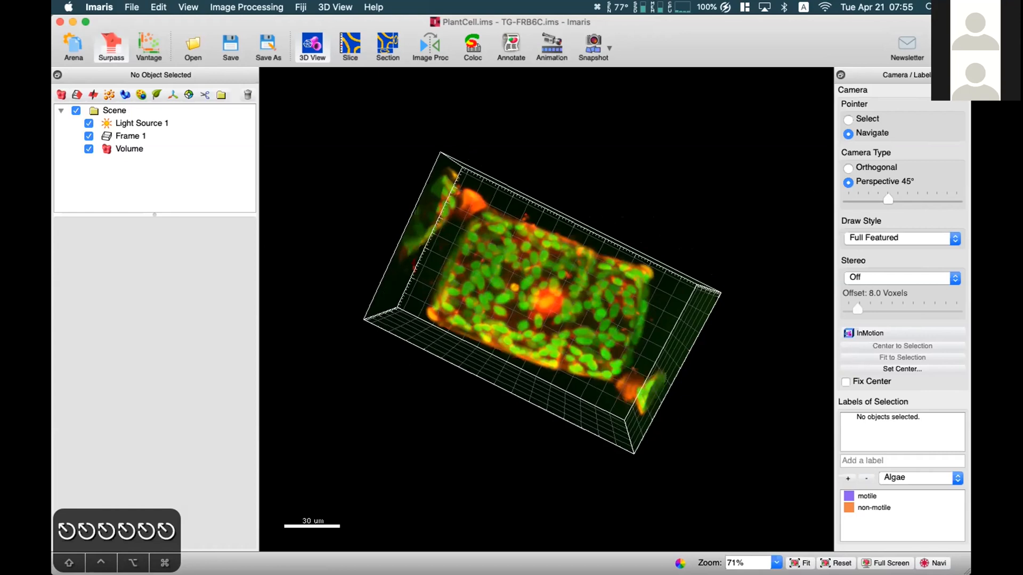
pyautogui.moveTo(841, 562)
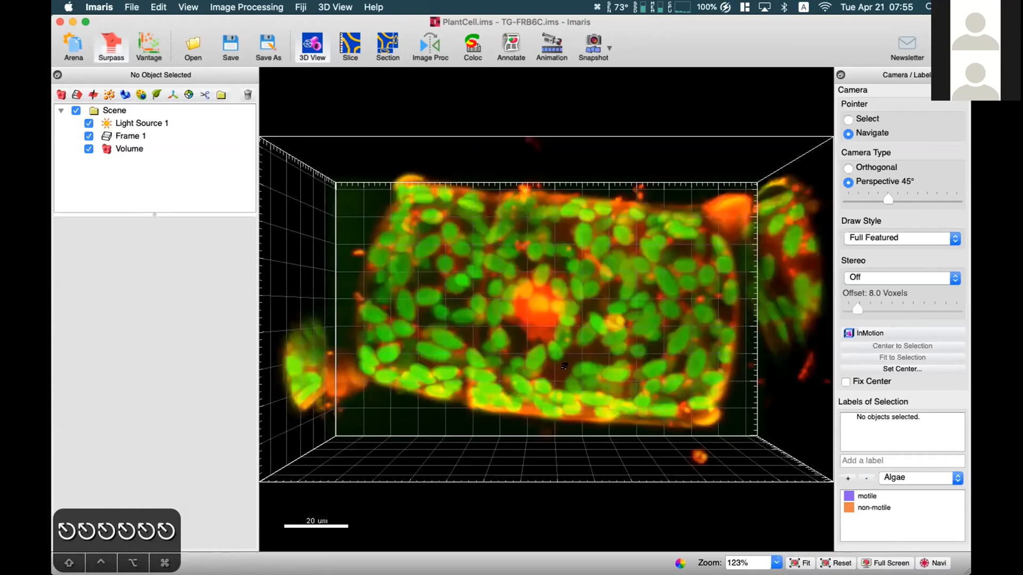
# Step: Zoom out on the cell volume, then use Fit to frame the whole volume in the view
pyautogui.scroll(-3)
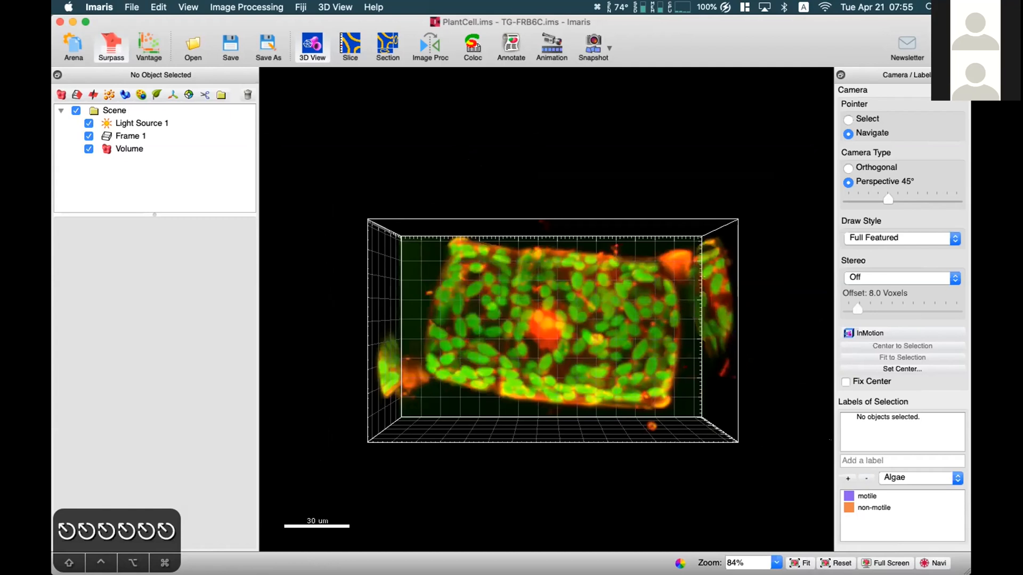
pyautogui.scroll(-3)
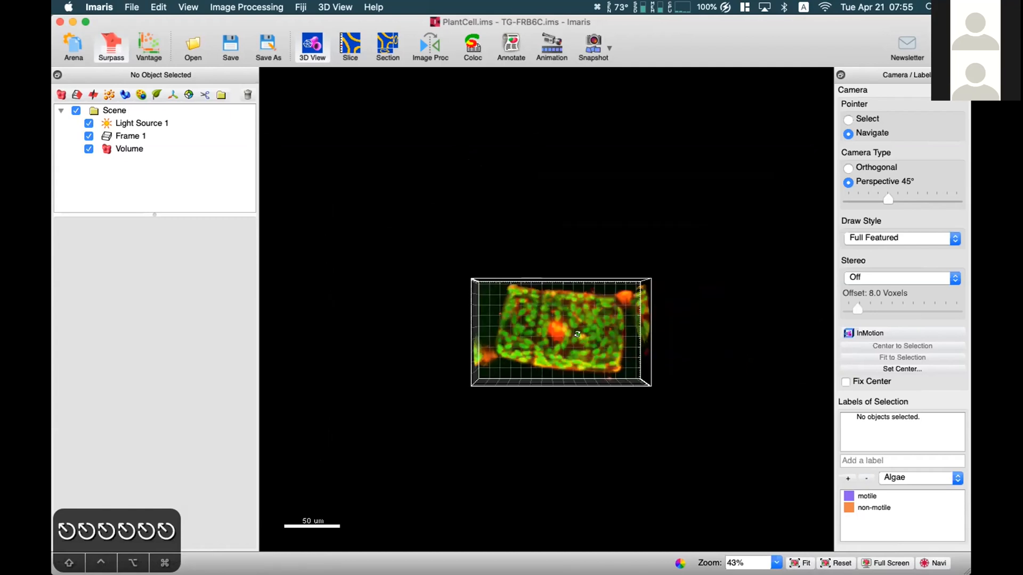
pyautogui.click(801, 563)
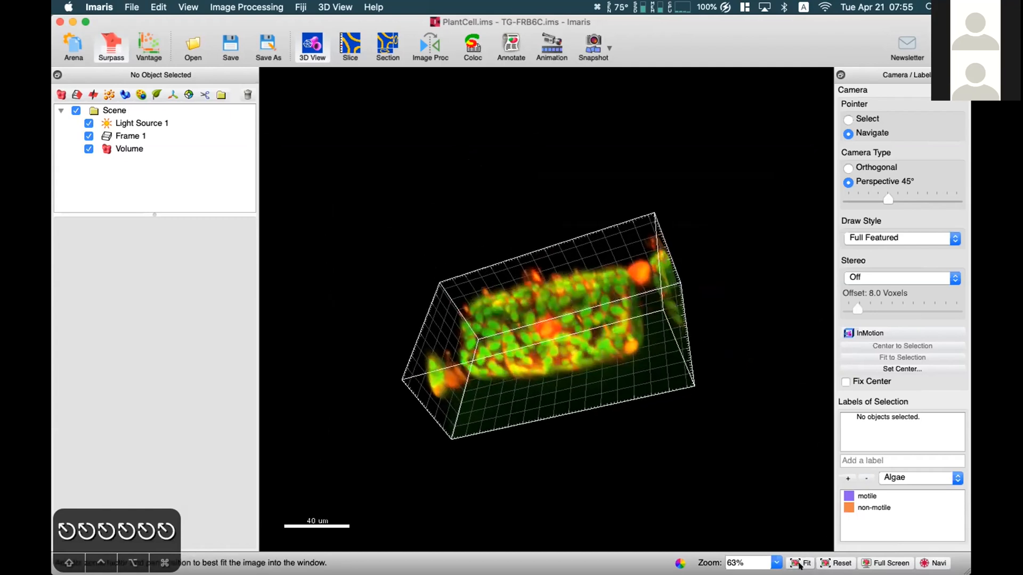